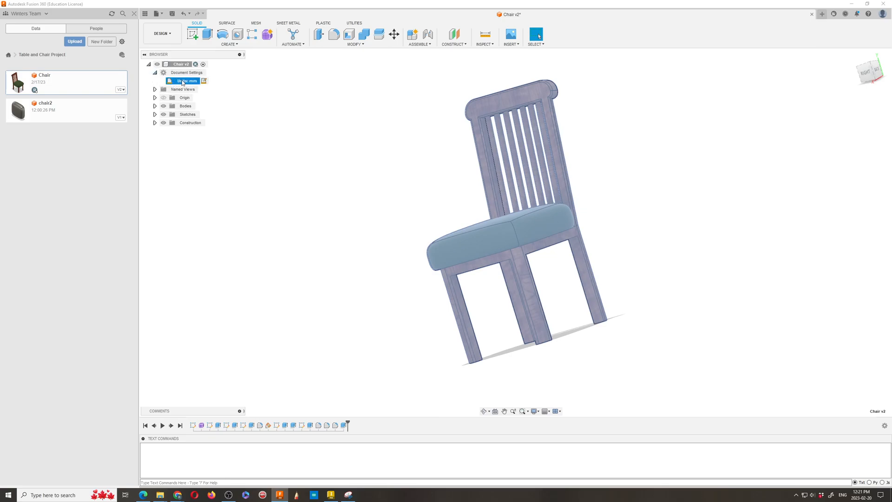
Start a new design, keeping the document units in millimetres
left_click(204, 80)
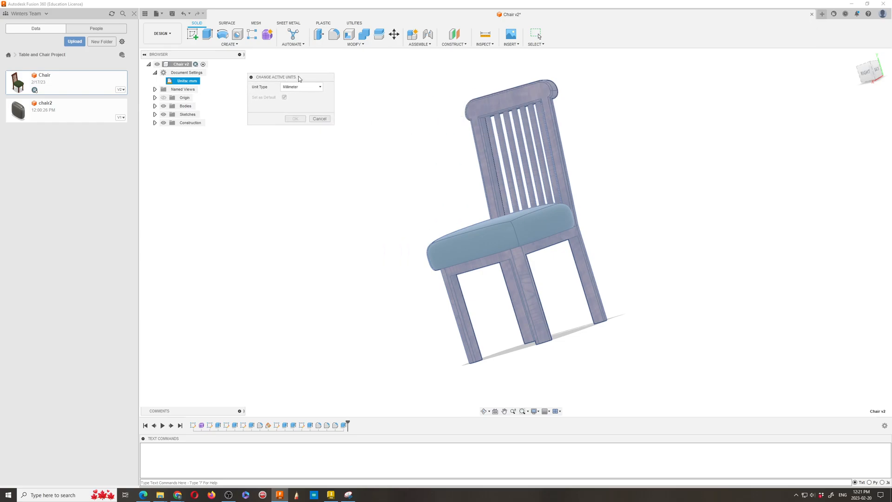
left_click(302, 87)
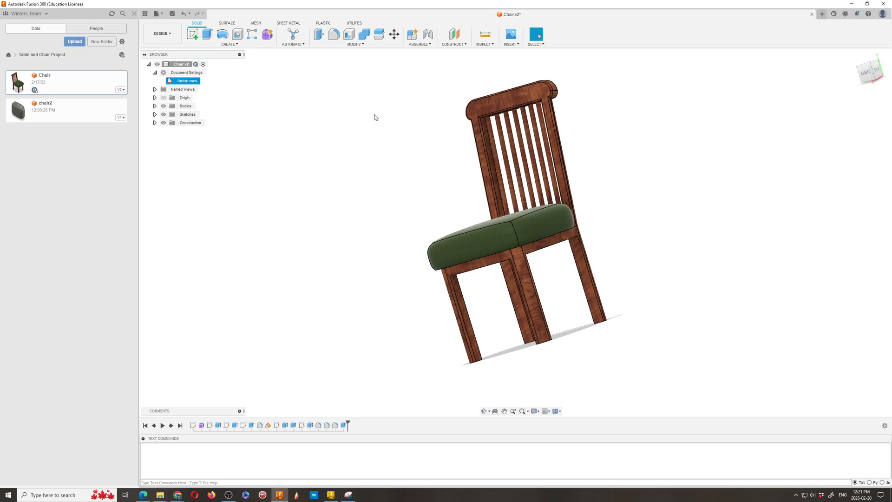
left_click(155, 73)
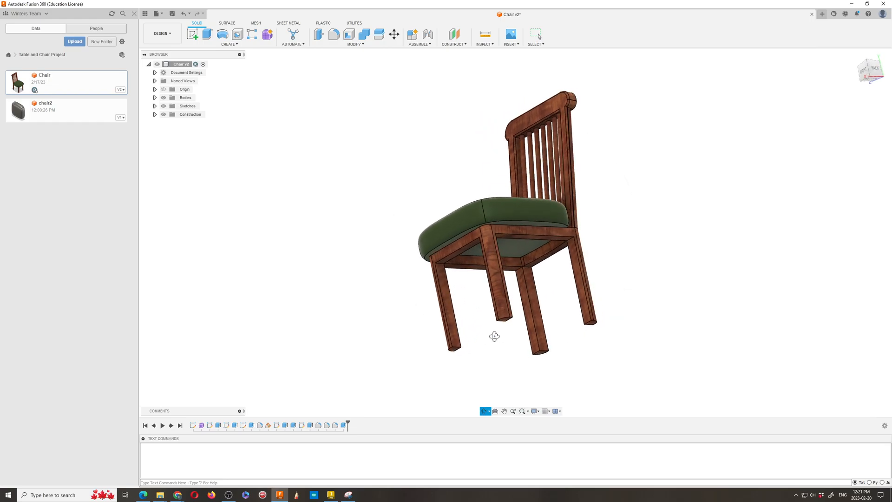
Enter Form mode and start a freeform box
left_click_drag(494, 335, 472, 292)
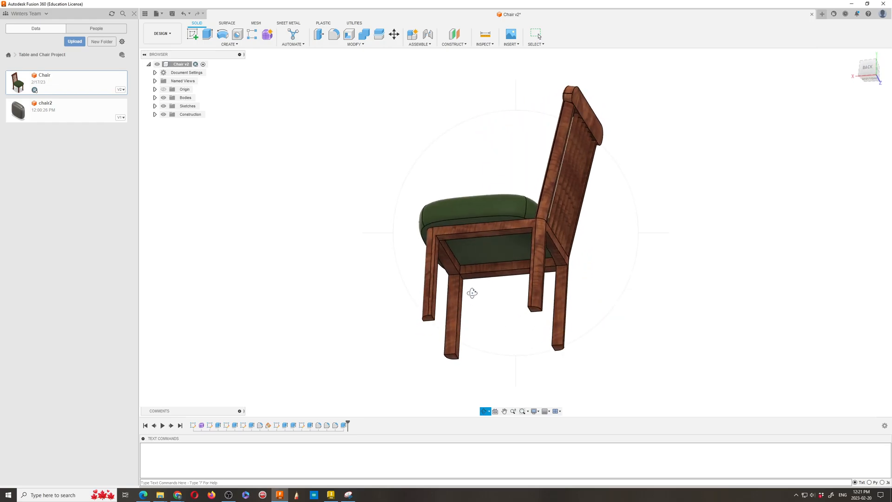
left_click_drag(471, 292, 484, 322)
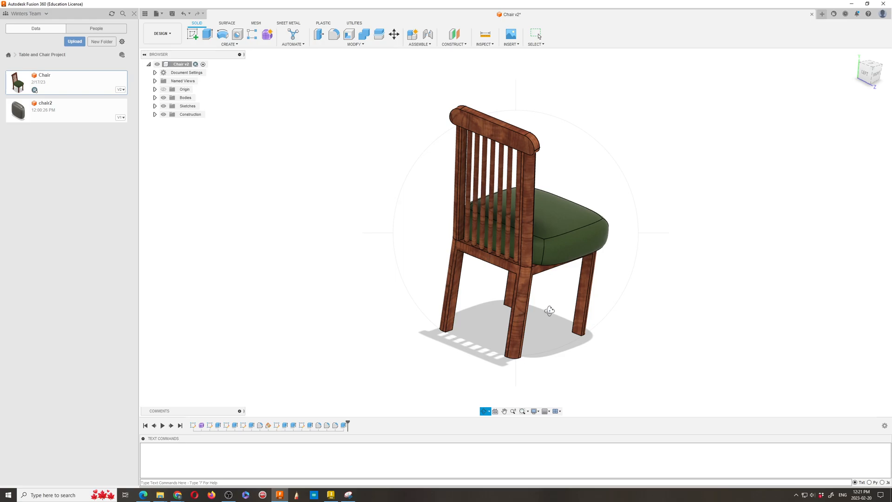
left_click_drag(549, 309, 445, 187)
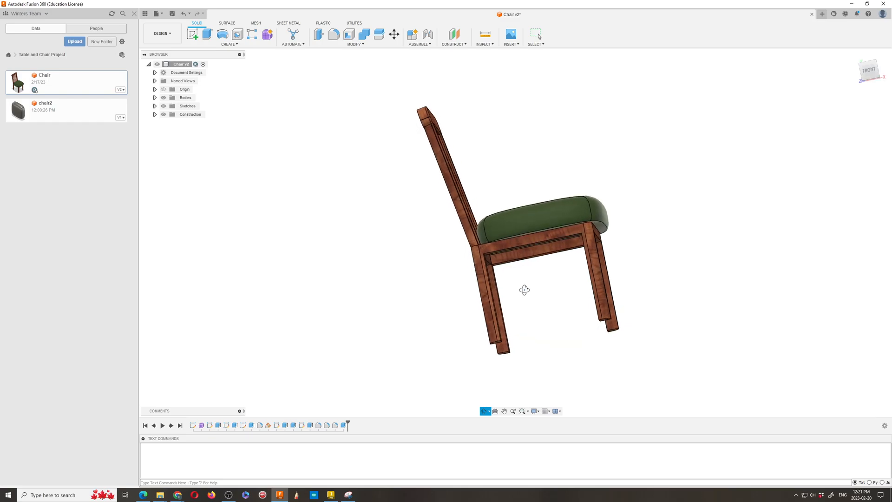
left_click_drag(524, 290, 496, 305)
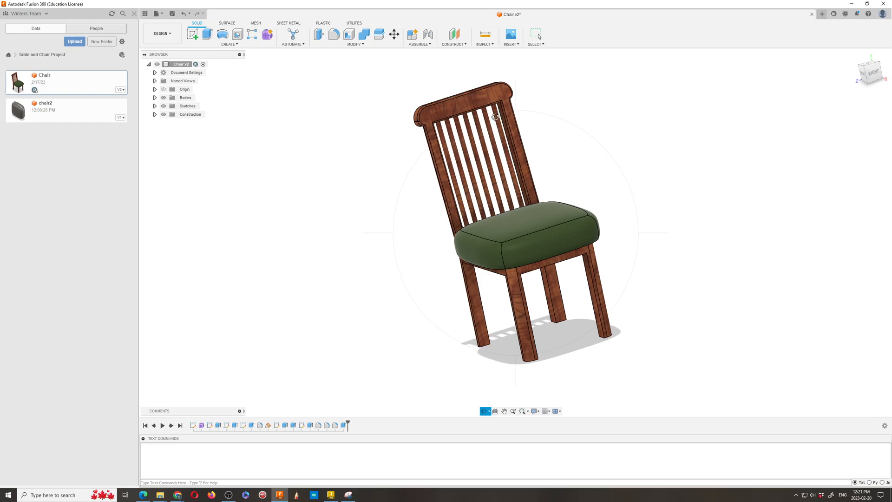
mouse_move(821, 35)
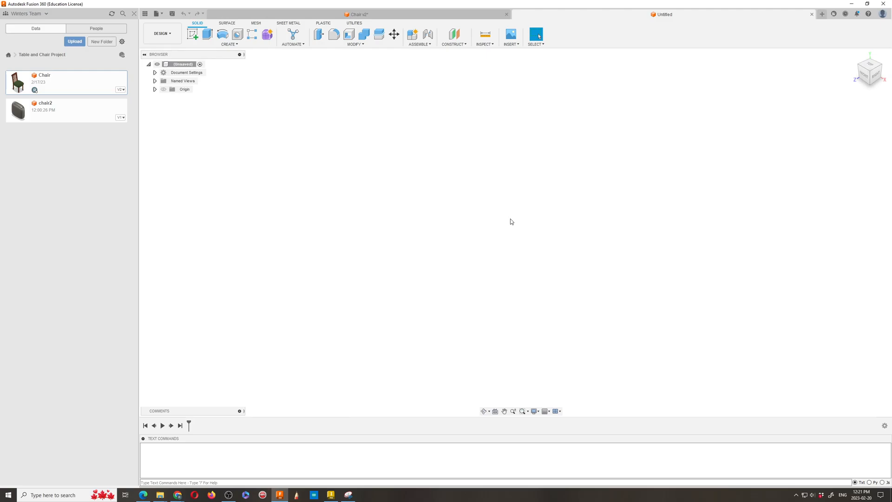
mouse_move(268, 34)
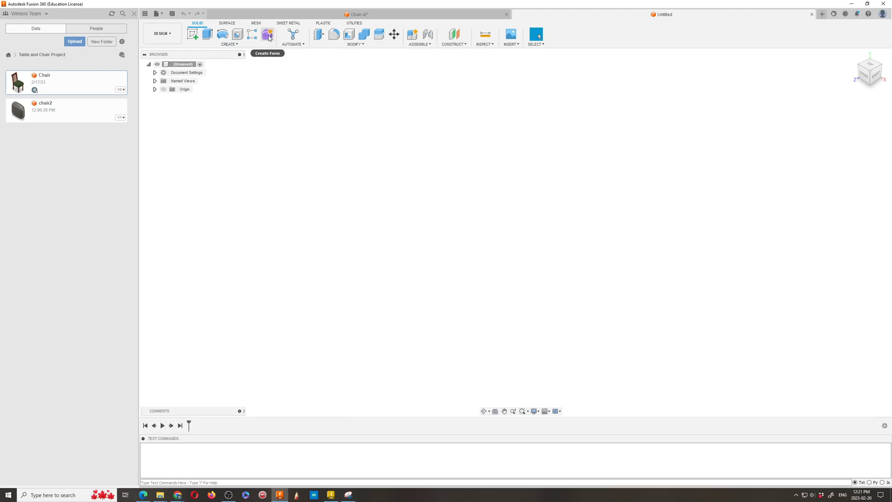
mouse_move(267, 34)
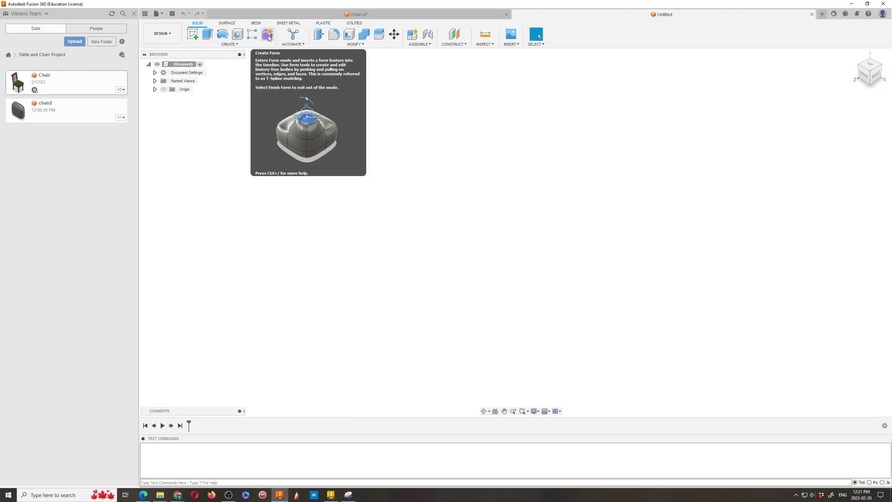
left_click(267, 34)
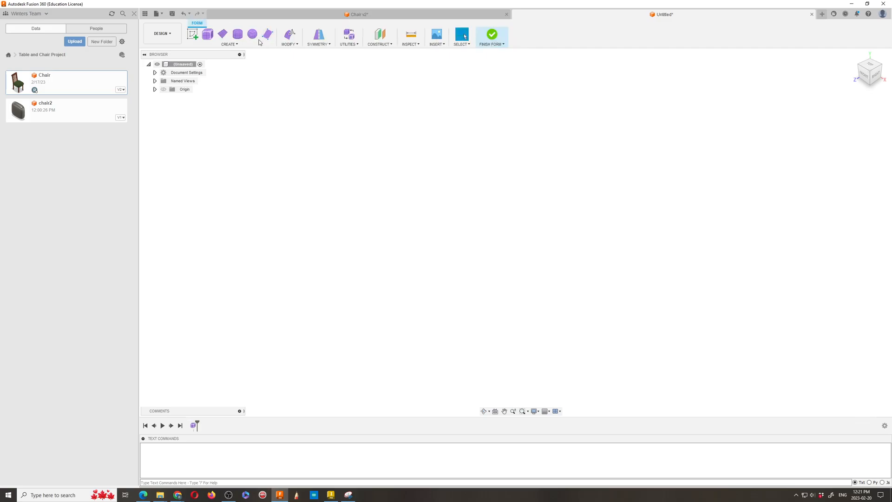
left_click(207, 34)
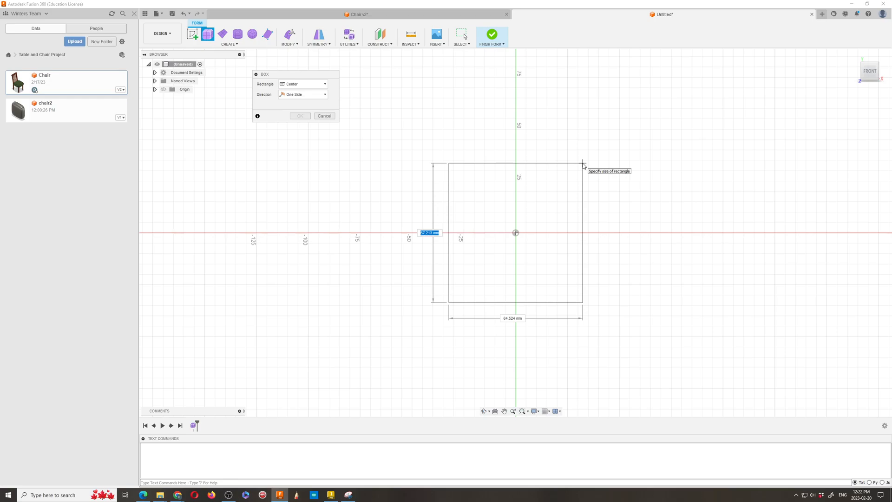
Size the centred freeform box at 400 mm, display it smoothly, and finish the form
type("400")
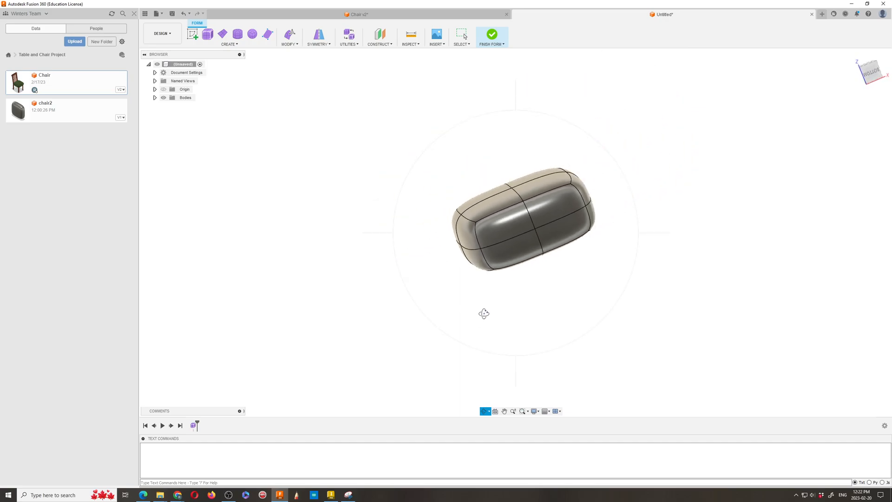
left_click_drag(484, 314, 471, 207)
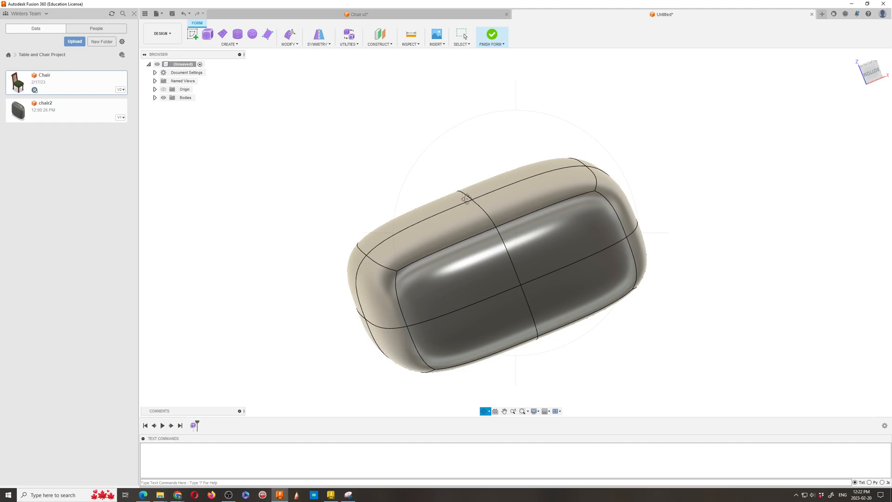
left_click(491, 34)
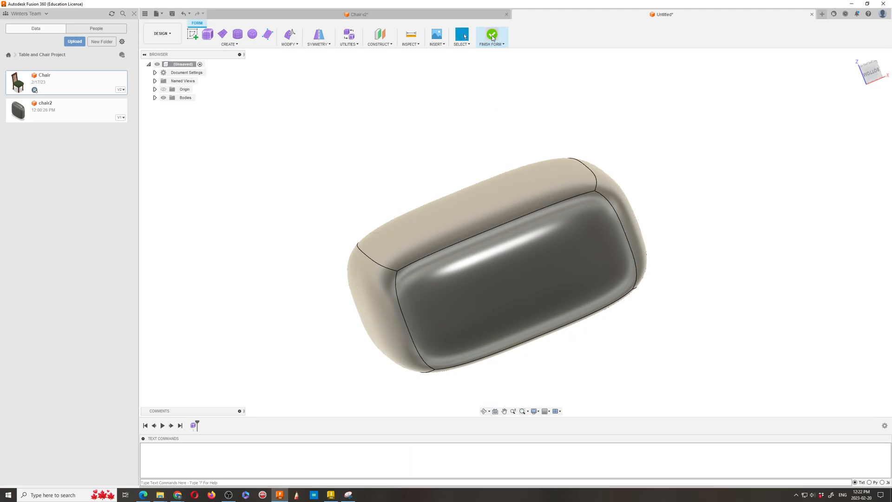
left_click(491, 35)
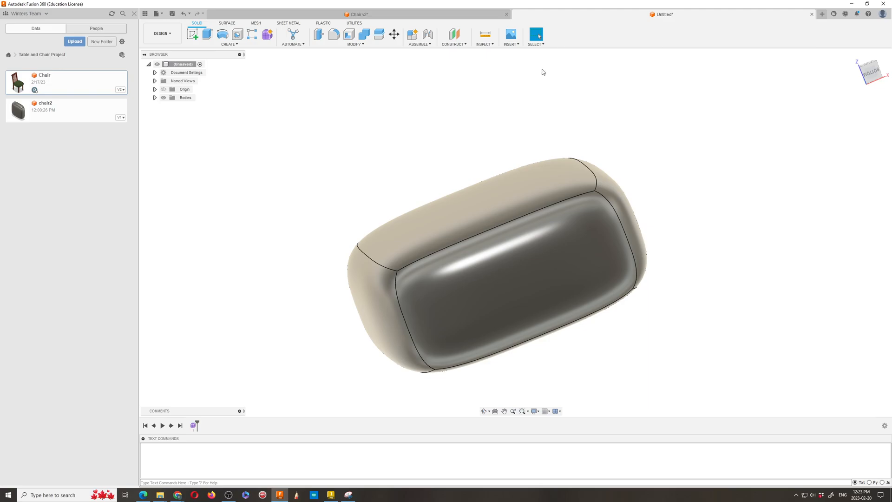
Show the origin planes, hide the cushion body, and browse the Construct menu
left_click(185, 97)
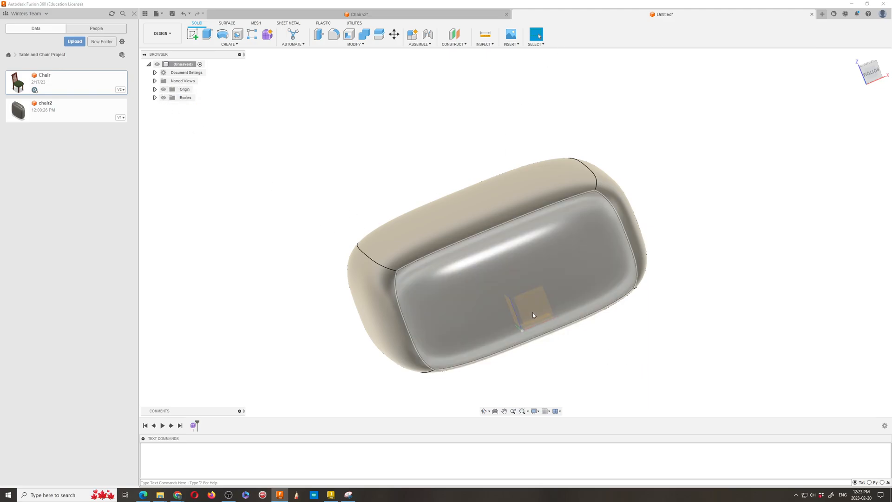
left_click(163, 97)
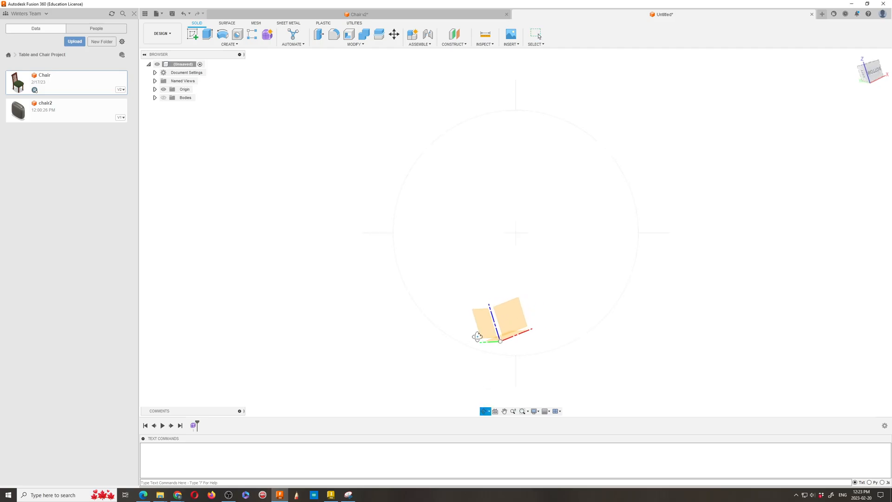
left_click(535, 34)
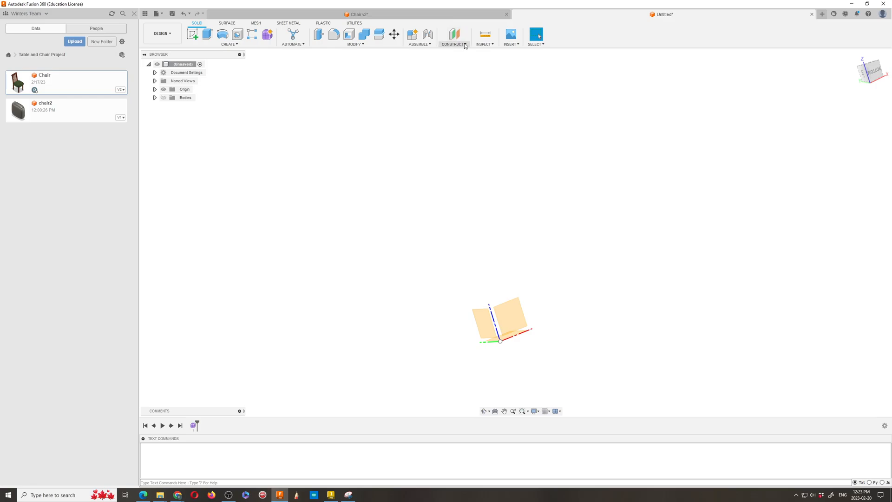
left_click(453, 37)
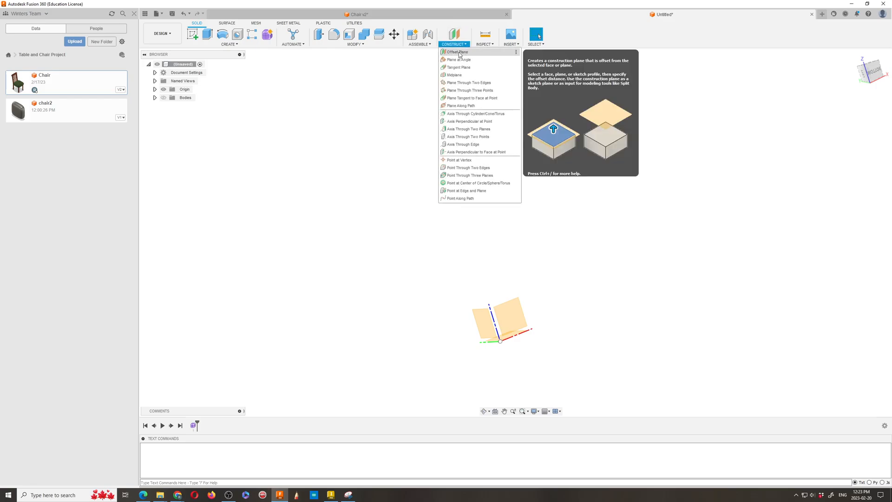
mouse_move(458, 59)
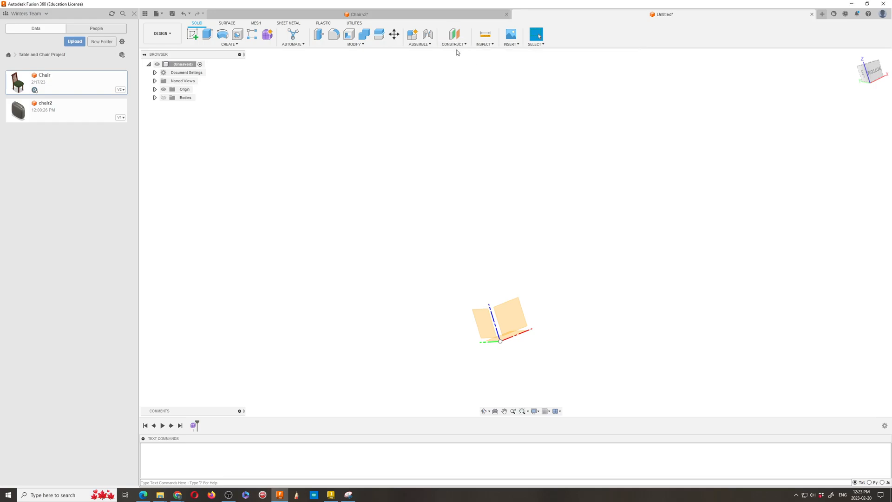
Create an offset plane from the XZ plane at about 300 mm
left_click(454, 33)
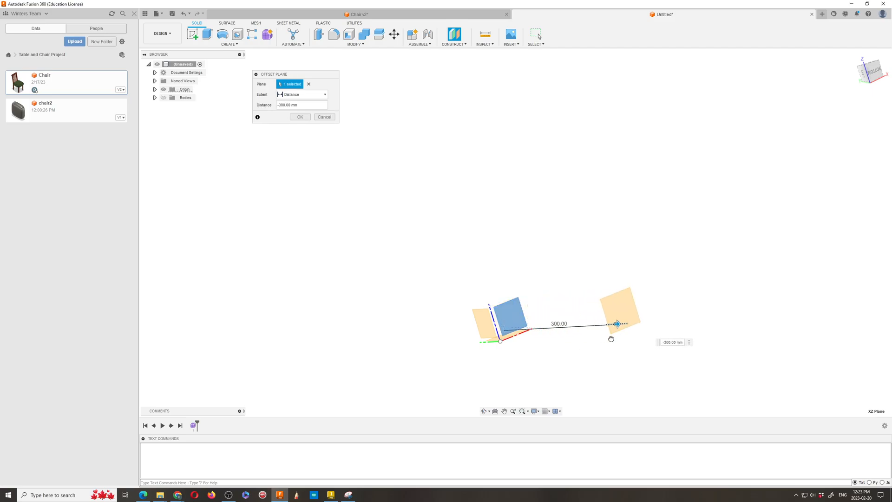
left_click_drag(616, 324, 623, 324)
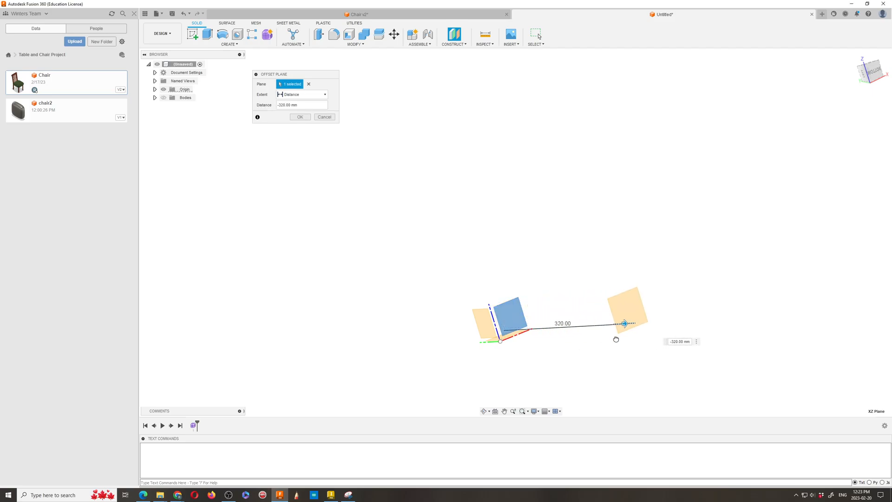
left_click_drag(624, 324, 616, 324)
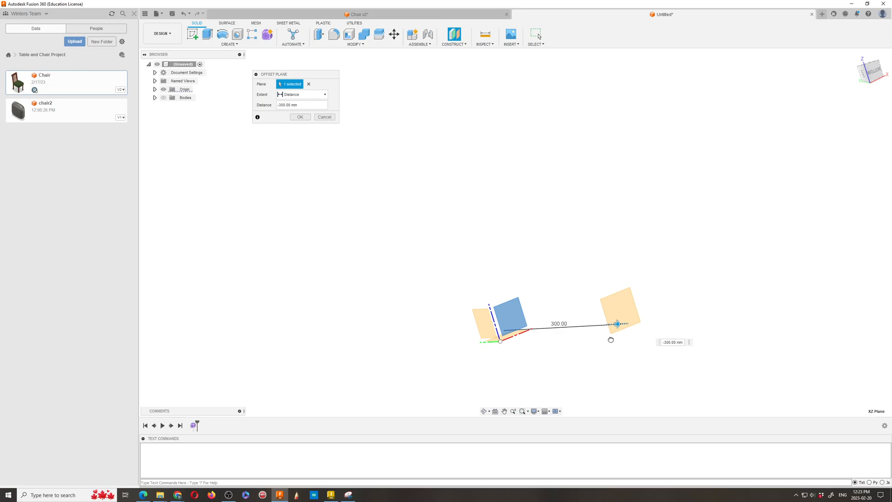
left_click_drag(618, 324, 593, 324)
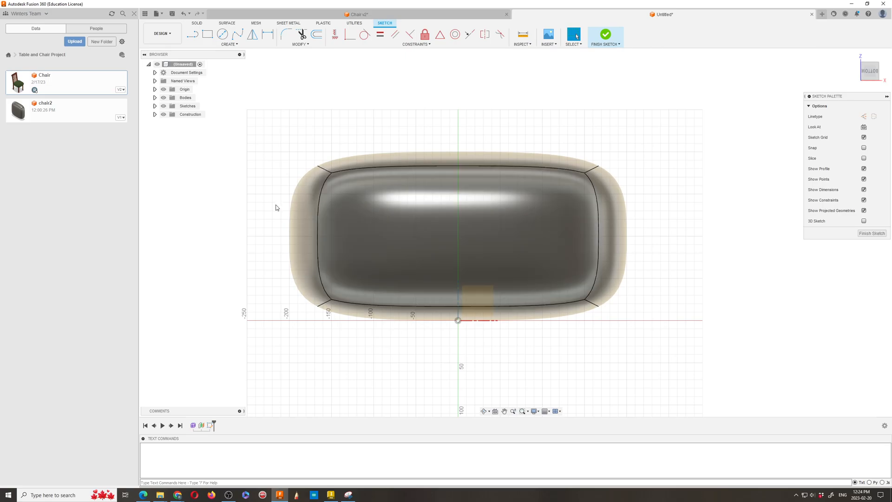
mouse_move(206, 35)
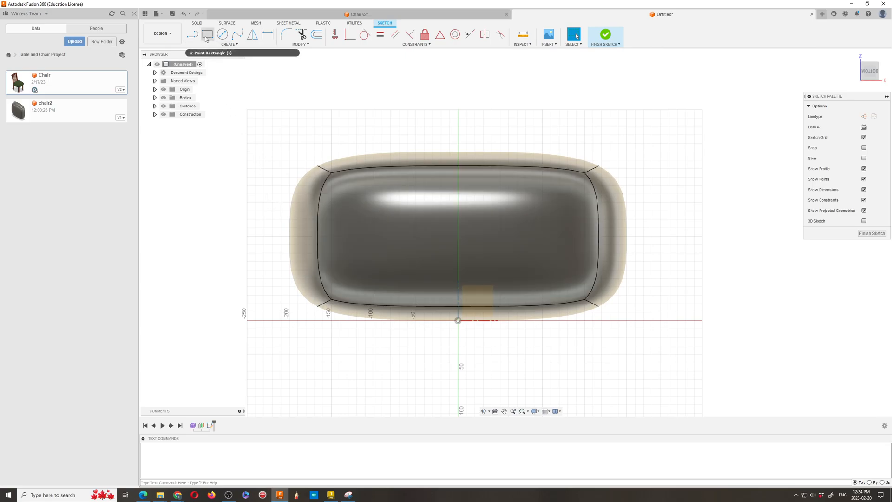
Draw a 2-point rectangle across the cushion's bottom edge, dimension it 40 mm, and finish the sketch
left_click(207, 34)
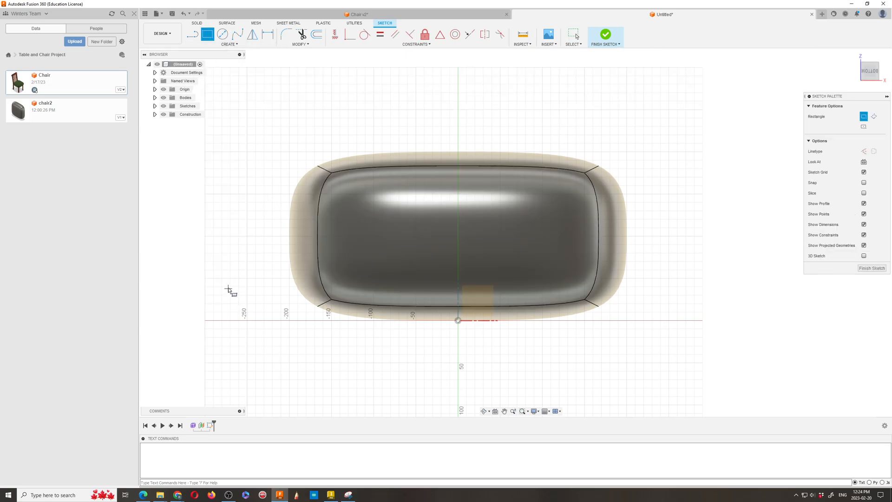
left_click_drag(227, 289, 350, 353)
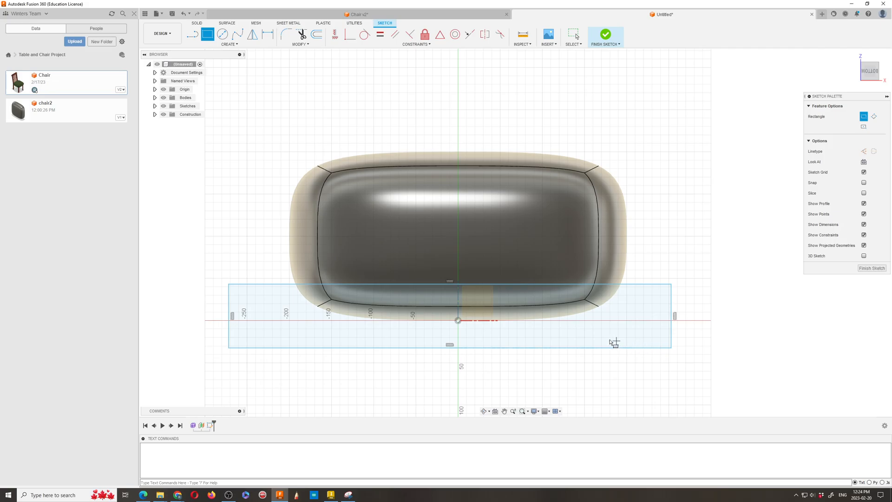
mouse_move(267, 46)
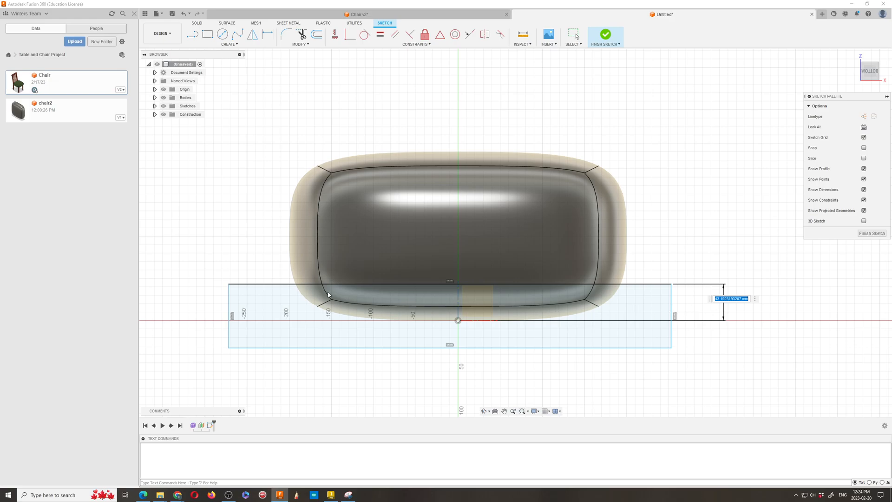
mouse_move(582, 300)
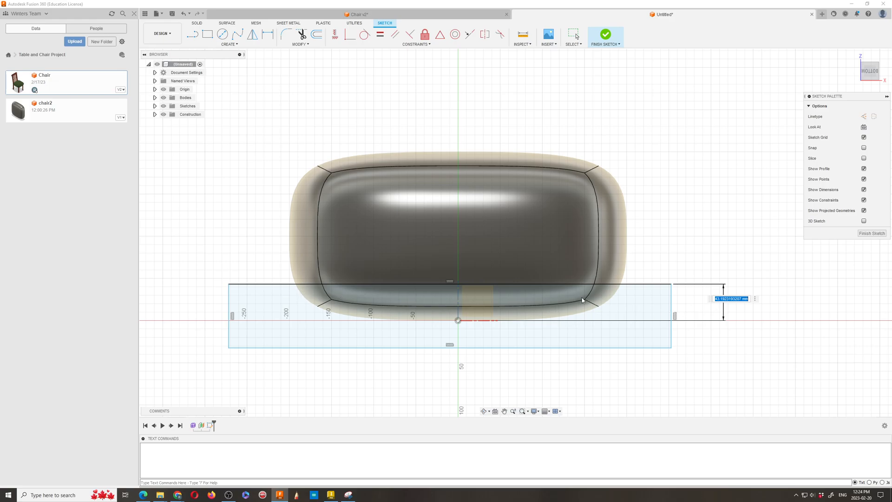
mouse_move(718, 306)
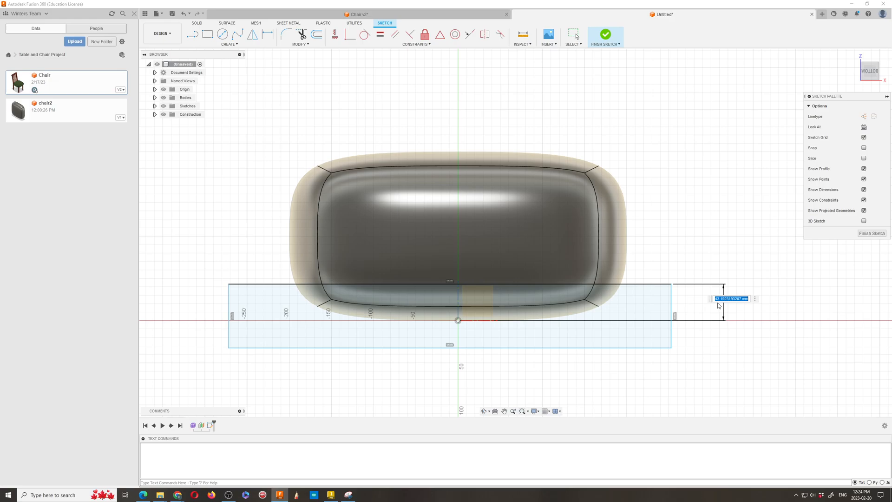
type("40.00")
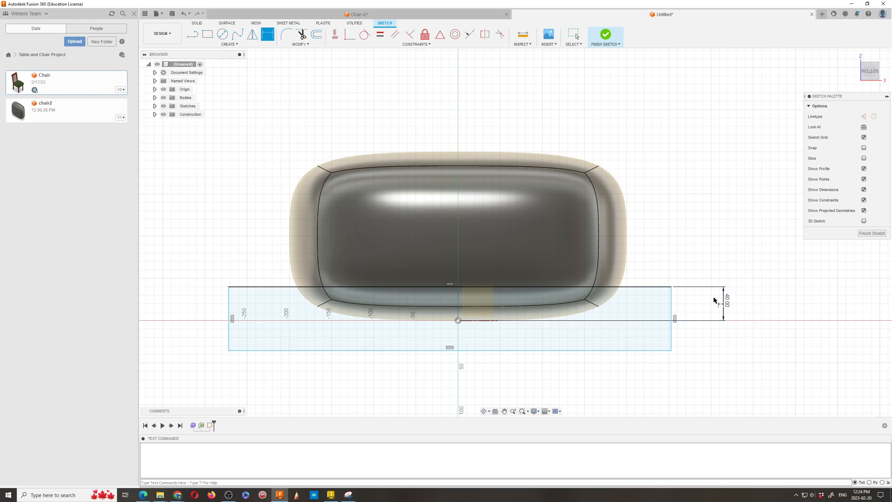
mouse_move(605, 36)
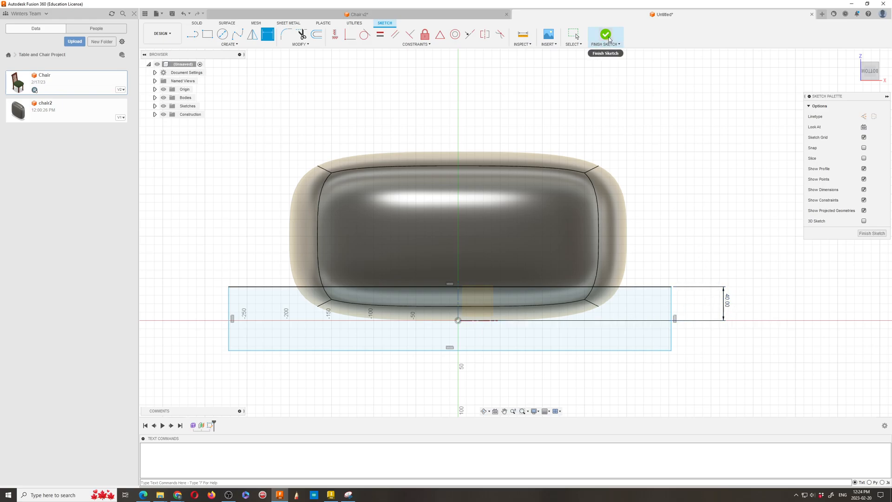
mouse_move(605, 37)
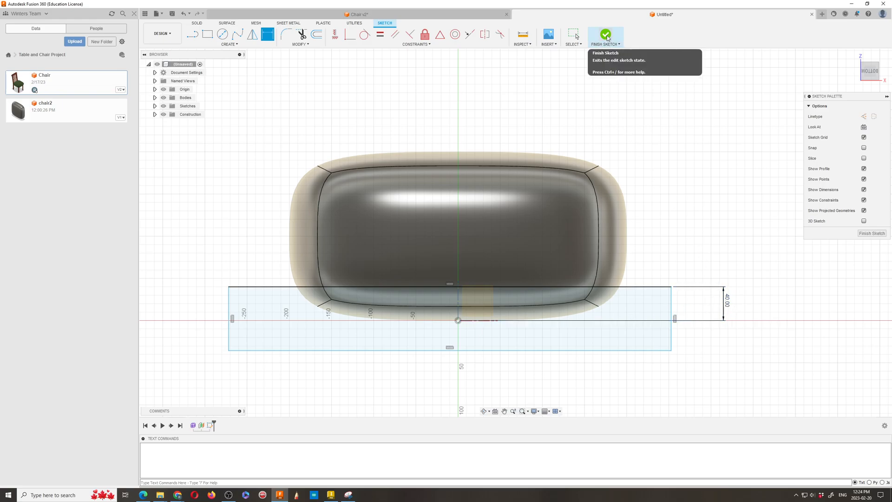
left_click(605, 34)
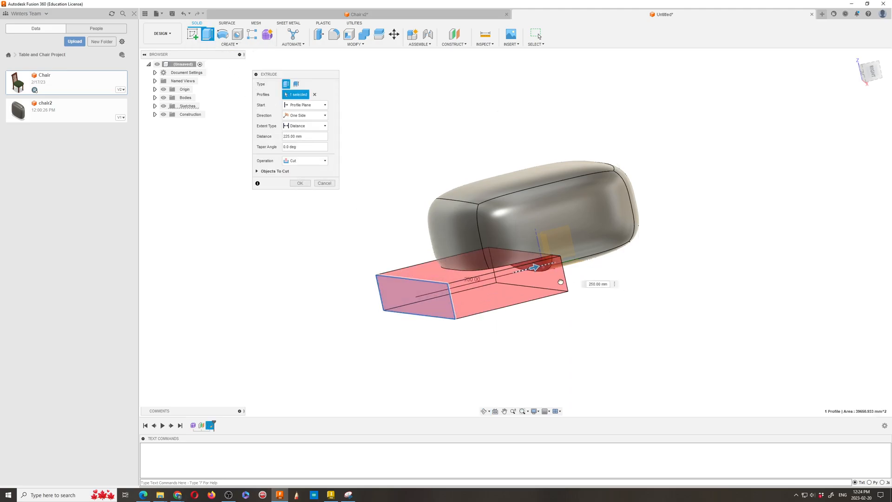
Extrude-cut the rectangle profile through the whole cushion, about 600 mm
left_click_drag(533, 267, 692, 228)
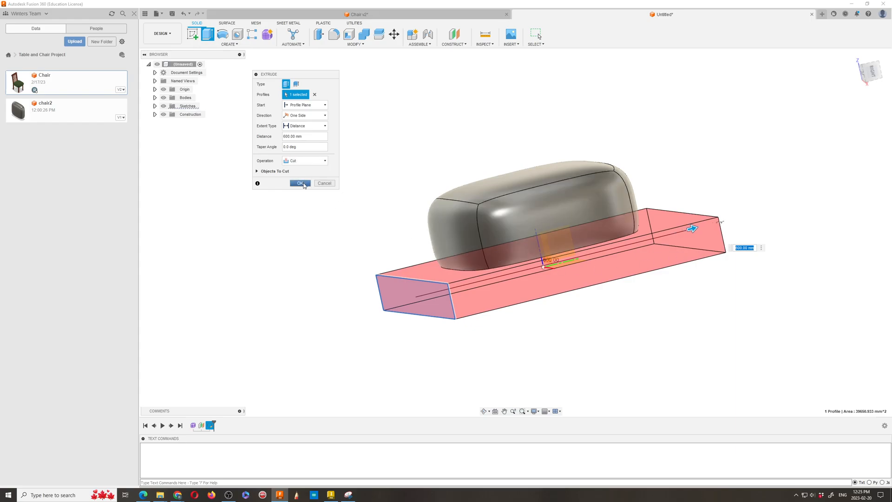
left_click(299, 183)
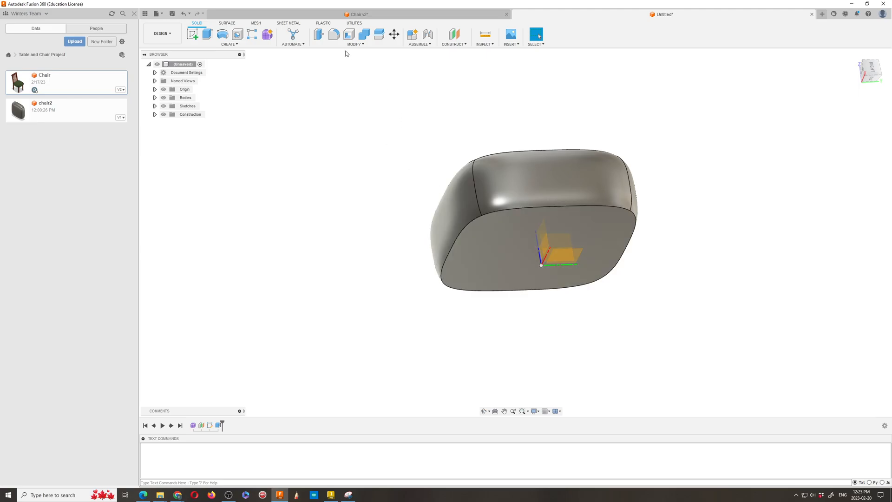
Start a fillet on the flat bottom's edge, then bring up the save dialog
left_click(334, 34)
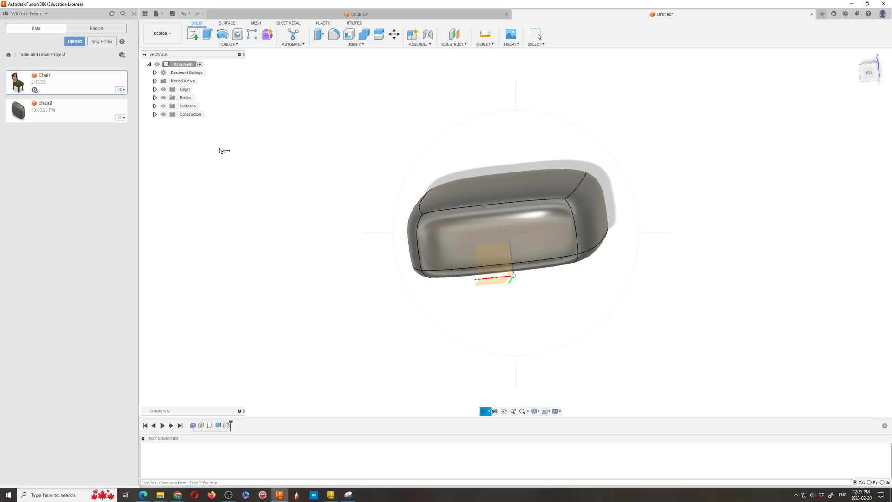
key("ctrl+s")
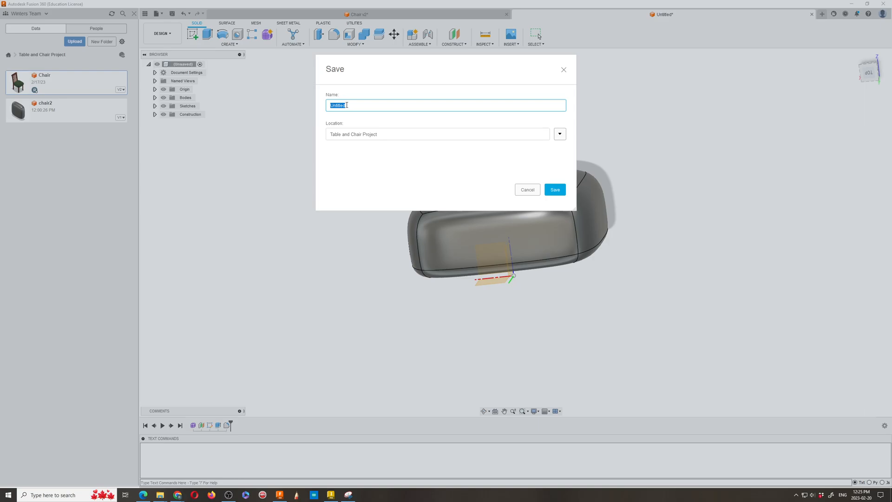
Name the design cushion2 and save it in the Table and Chair Project
type("d")
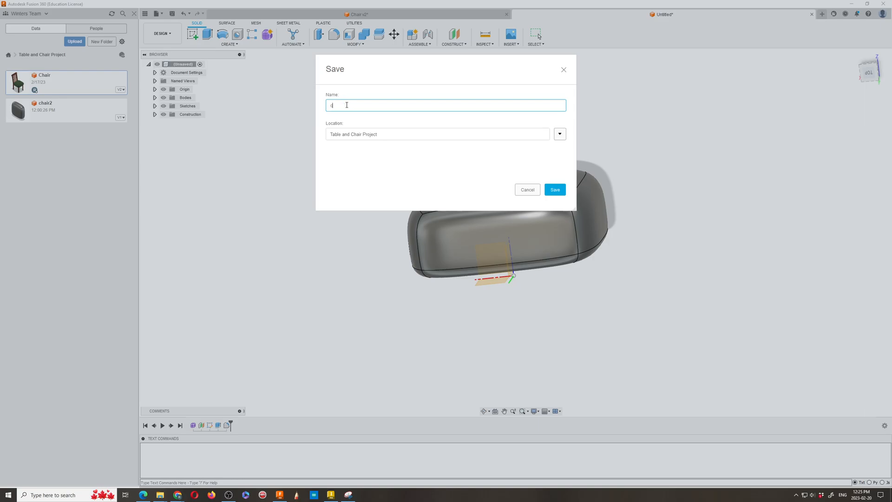
type("ushion2")
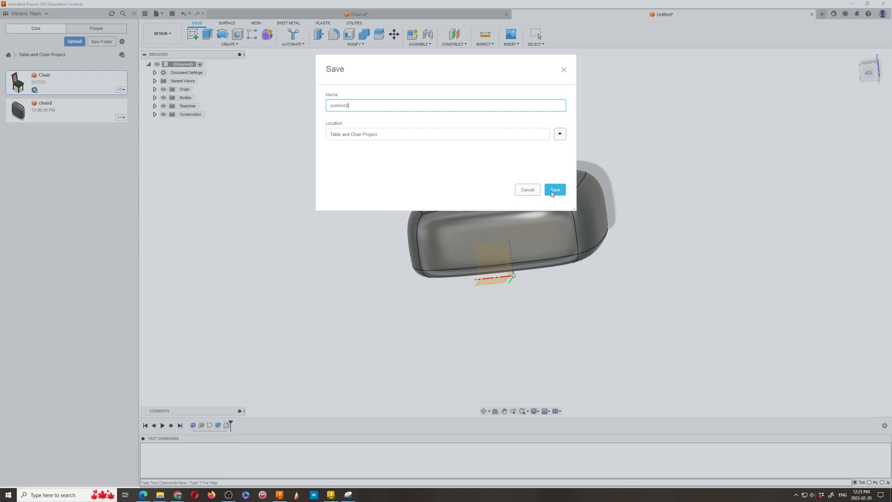
left_click(554, 189)
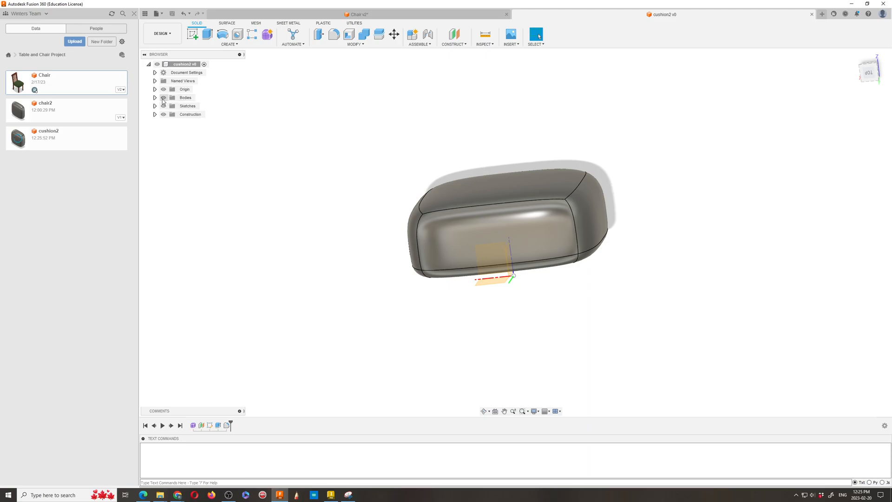
Create a component from the cushion body
right_click(190, 106)
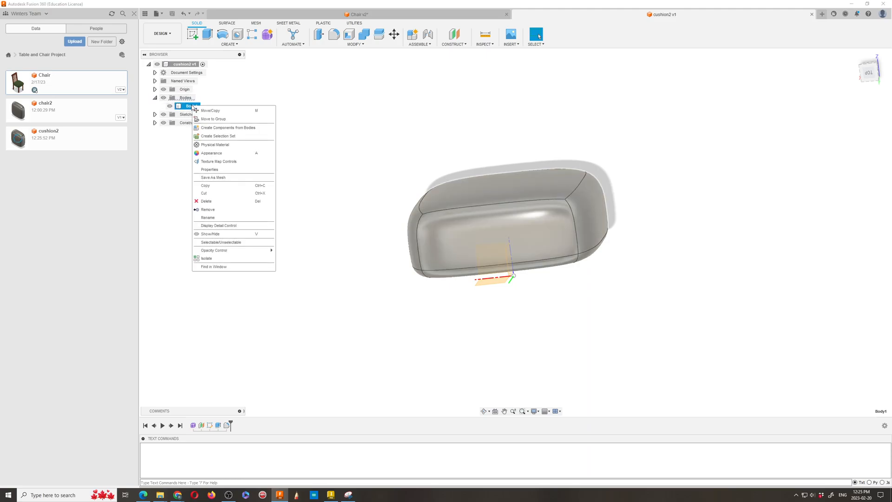
left_click(228, 127)
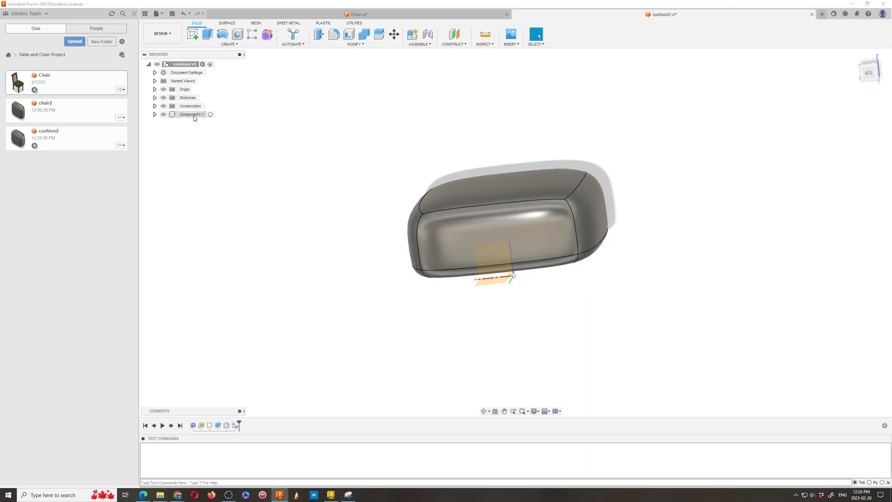
left_click(191, 115)
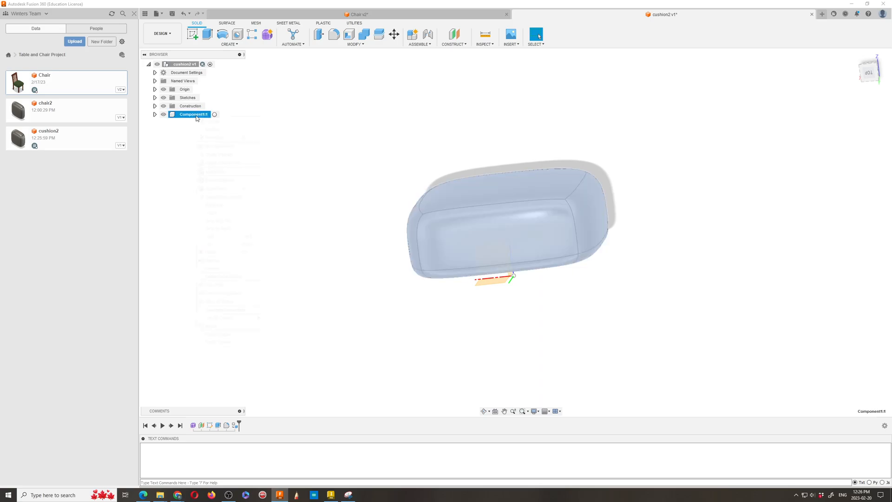
Rename the new component to cushion2
right_click(192, 115)
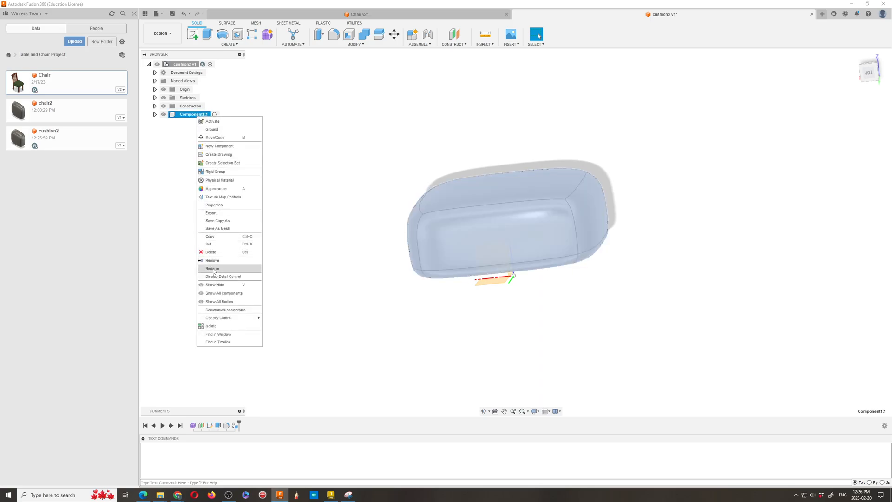
left_click(211, 268)
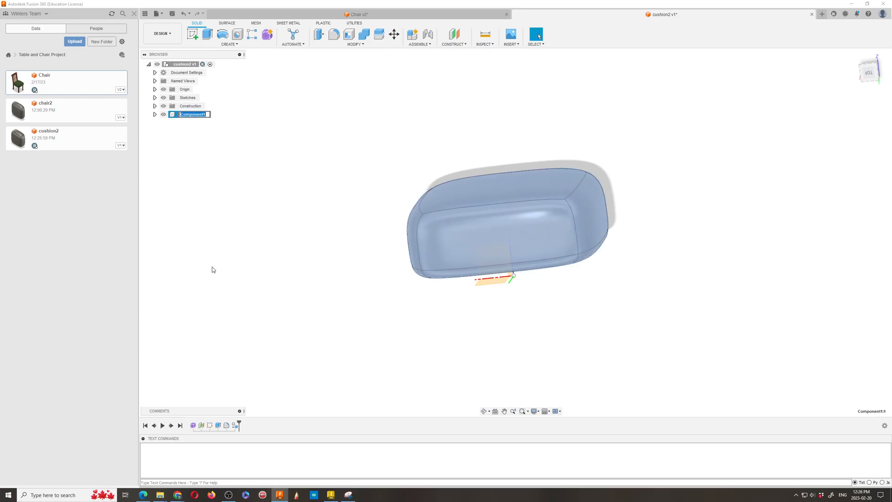
type("ch")
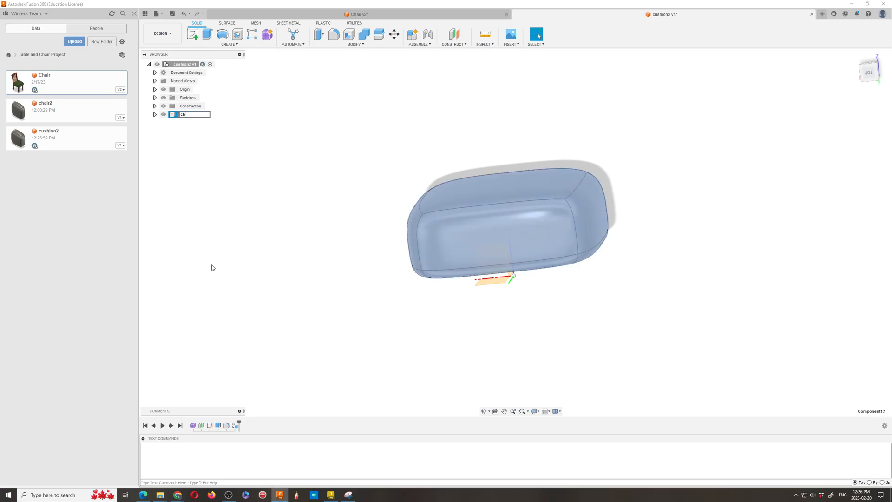
type("ushion2:1")
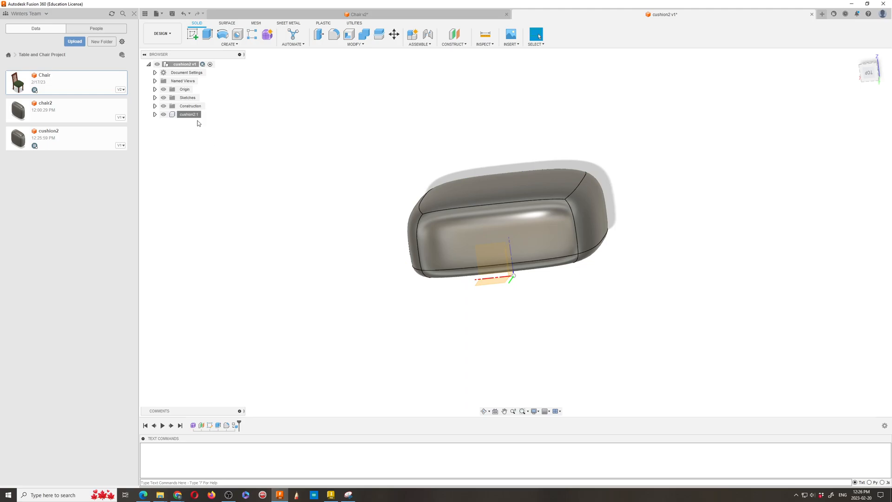
right_click(188, 114)
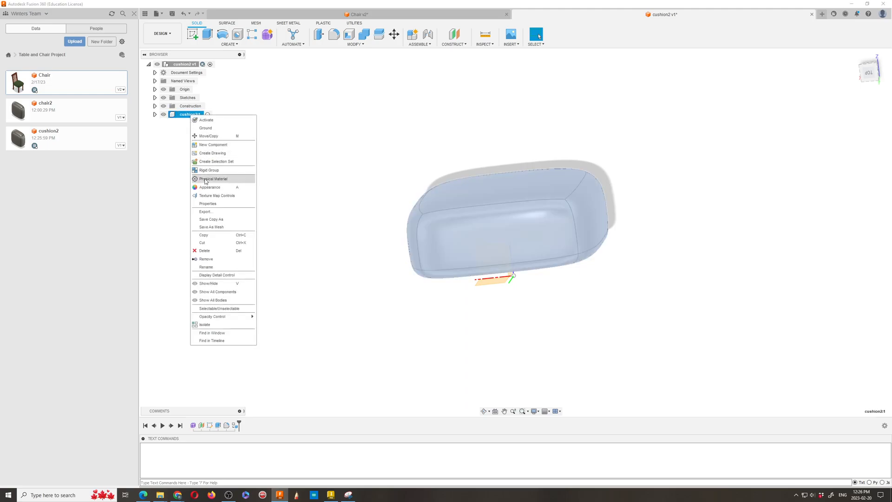
Open the component's Appearance panel and expand the Fabric and Leather categories
left_click(207, 187)
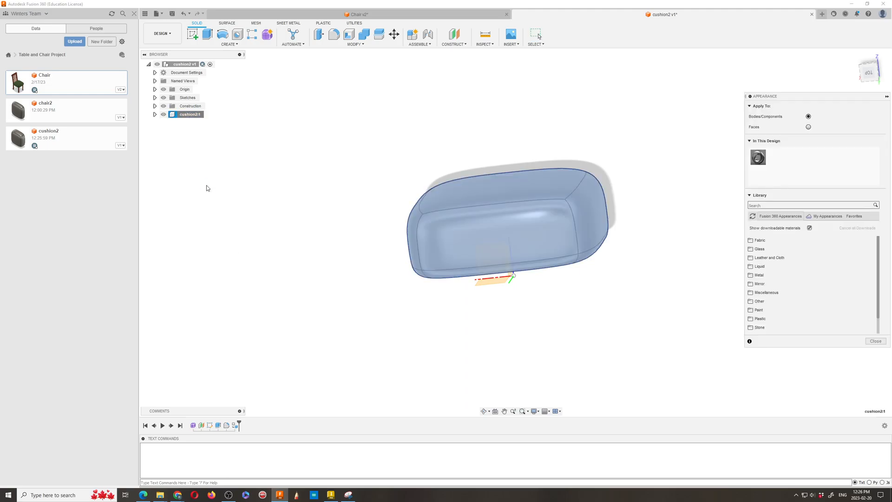
left_click(760, 239)
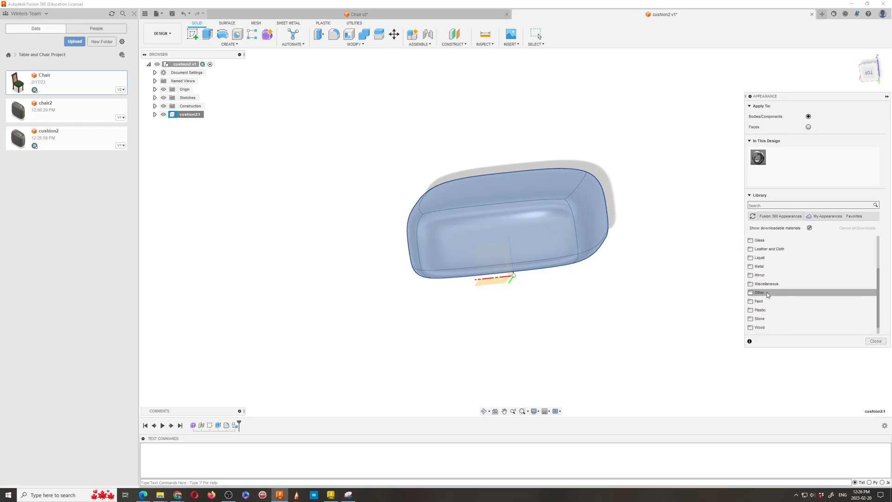
left_click(767, 295)
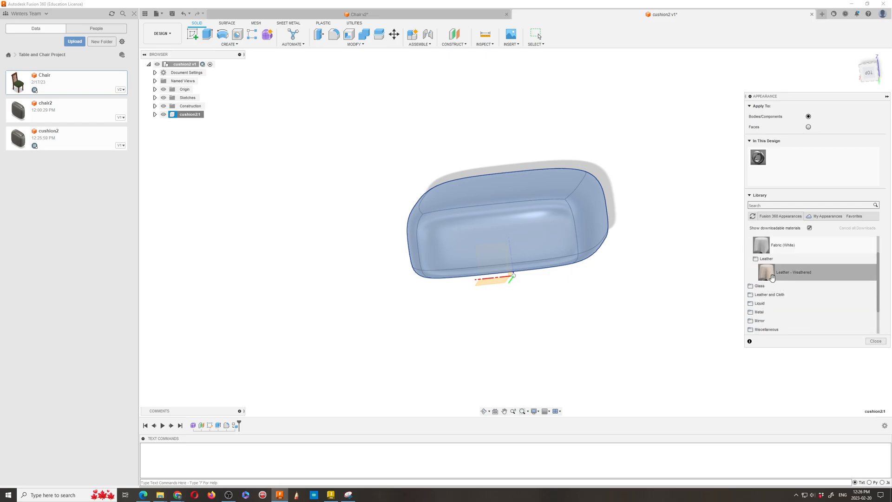
left_click(750, 239)
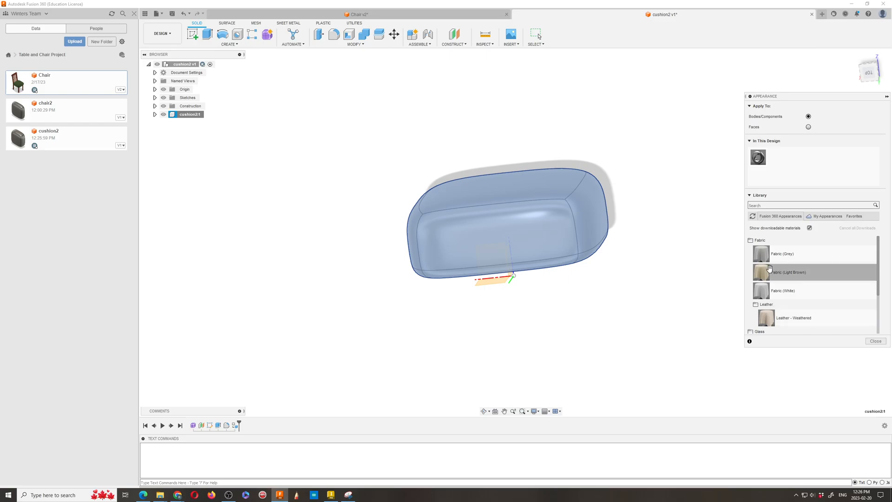
scroll("down", 3)
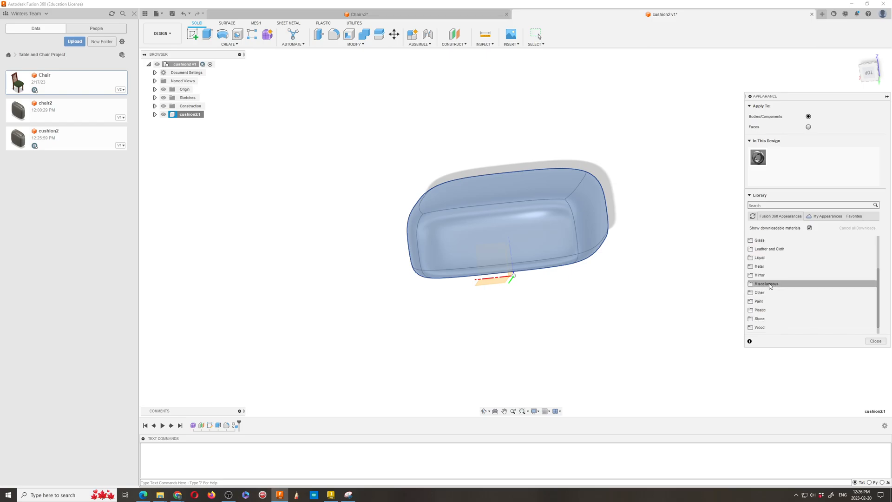
Browse further appearance categories, close the panel, and view the brown fabric cushion
left_click(758, 301)
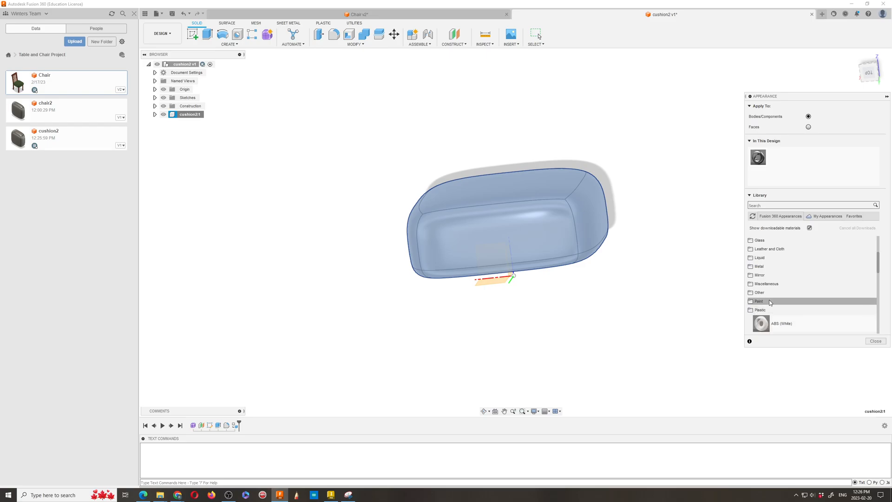
left_click(759, 309)
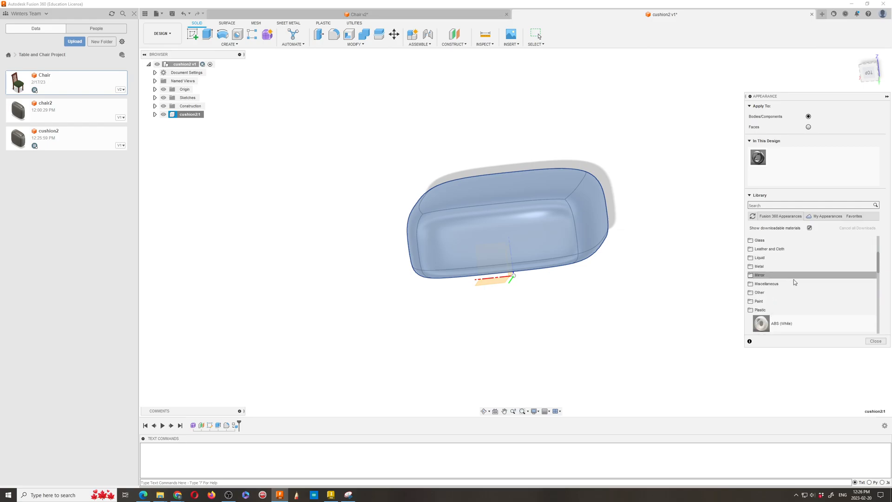
left_click(766, 283)
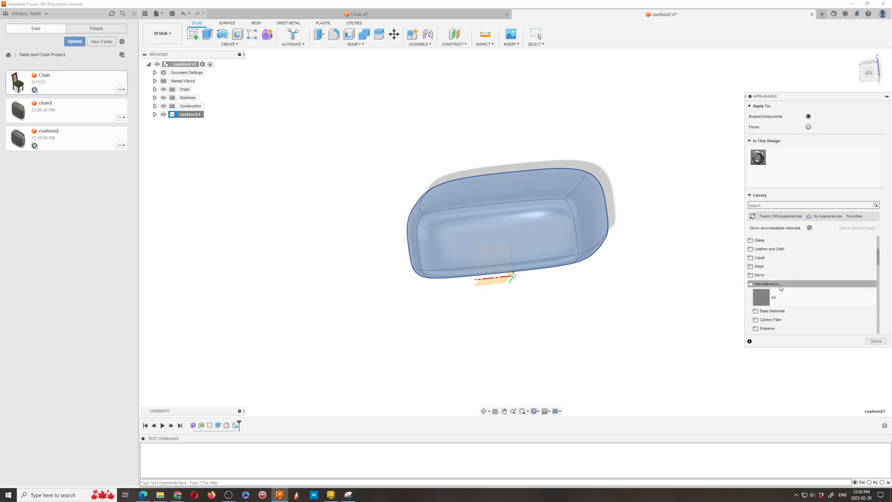
scroll("down", 3)
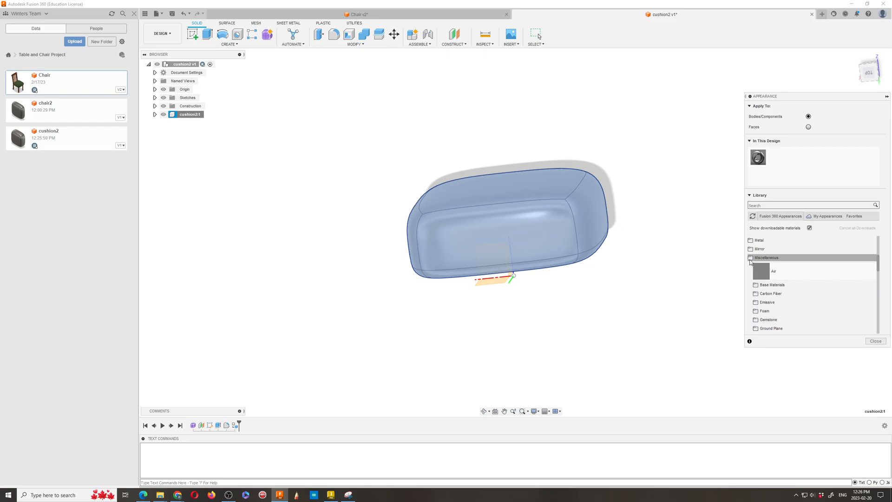
left_click(765, 257)
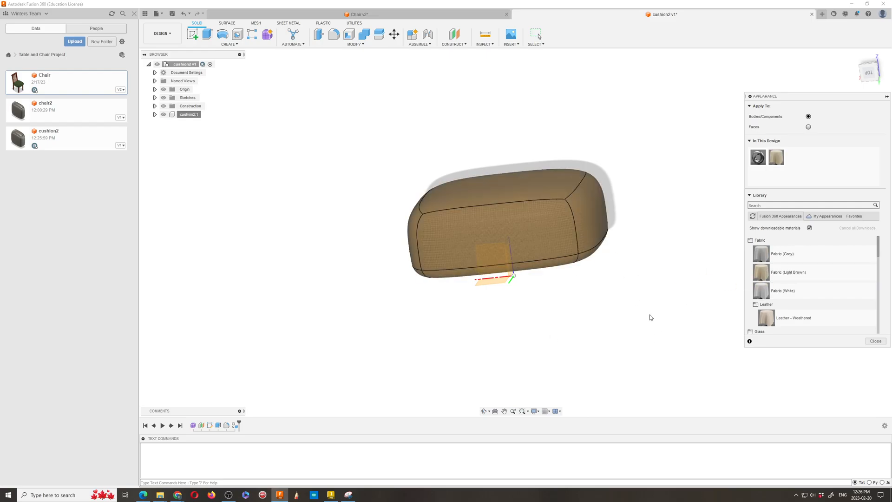
left_click(535, 33)
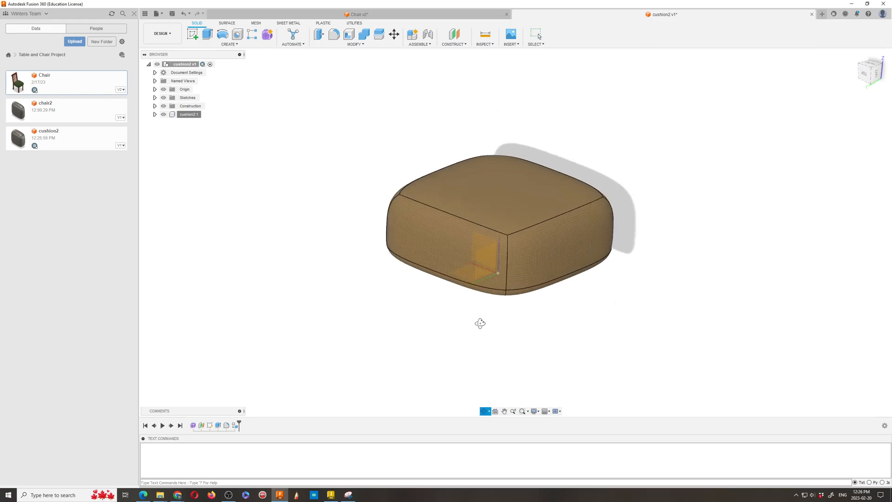
left_click_drag(480, 323, 510, 330)
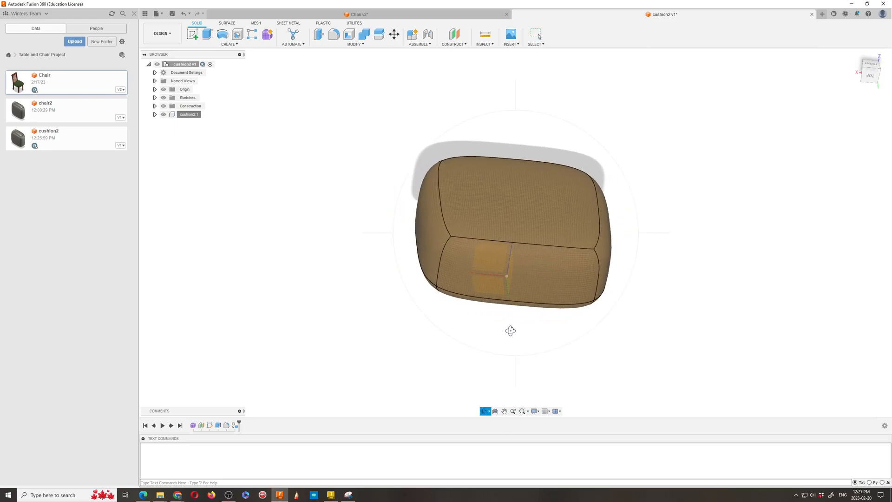